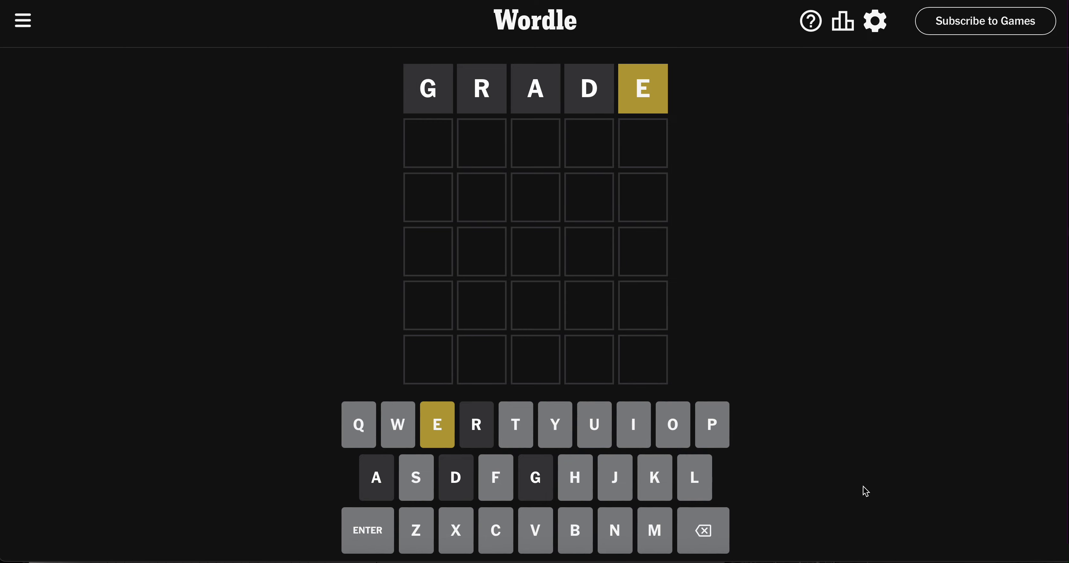
Step: Try trial letters in row two after GRADE, settling on the partial entry S H E
{"action": "type", "text": "LEAST"}
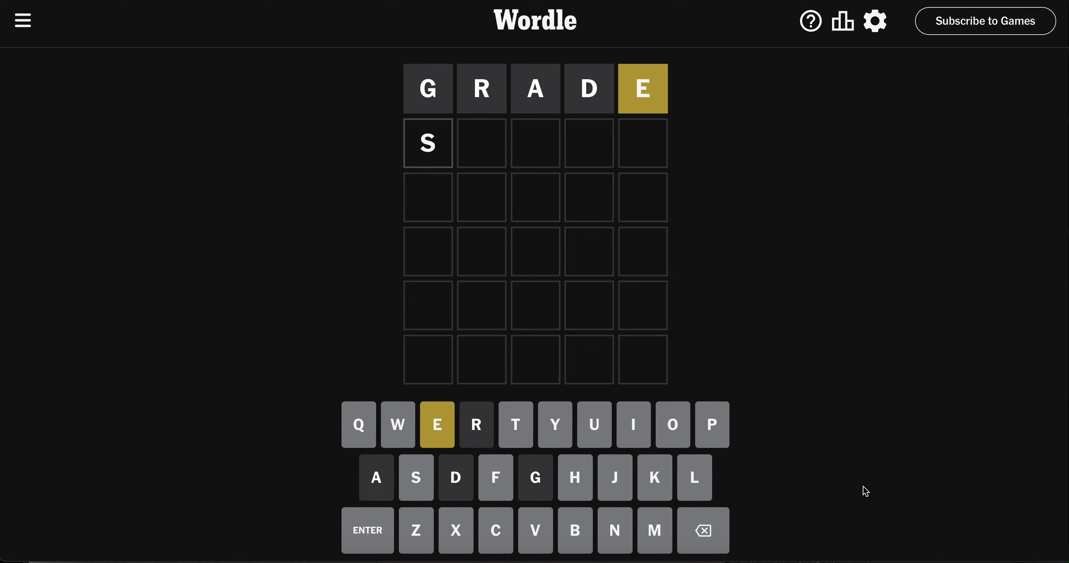
{"action": "type", "text": "LE"}
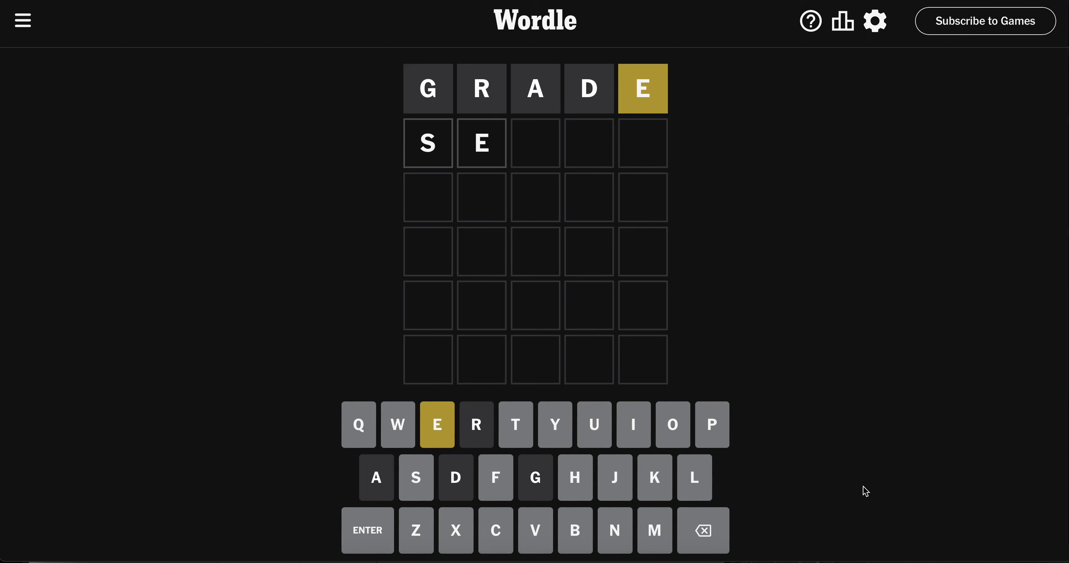
{"action": "type", "text": "T"}
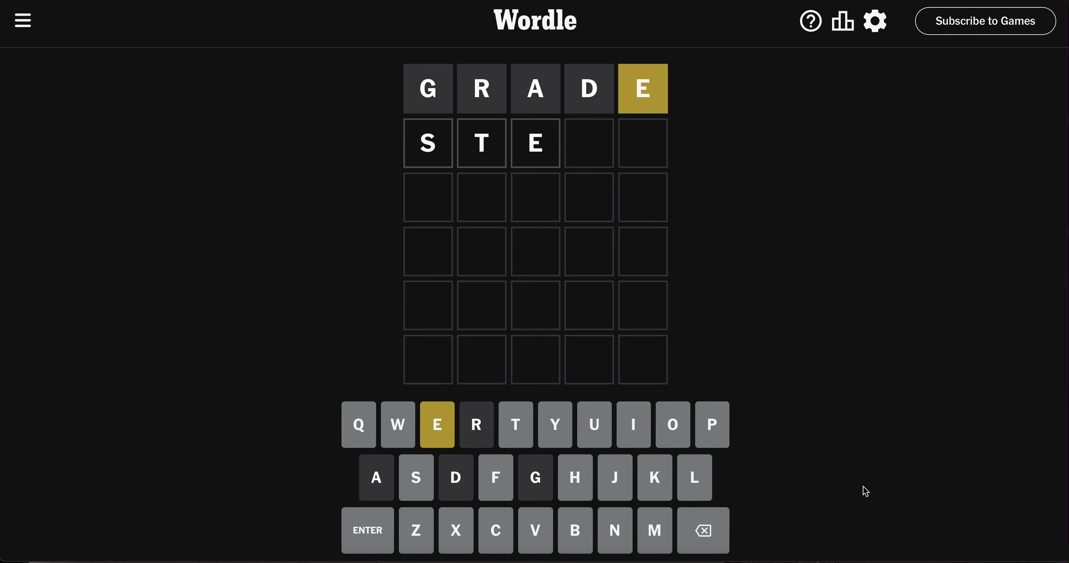
{"action": "key", "text": "Backspace"}
{"action": "type", "text": "OL"}
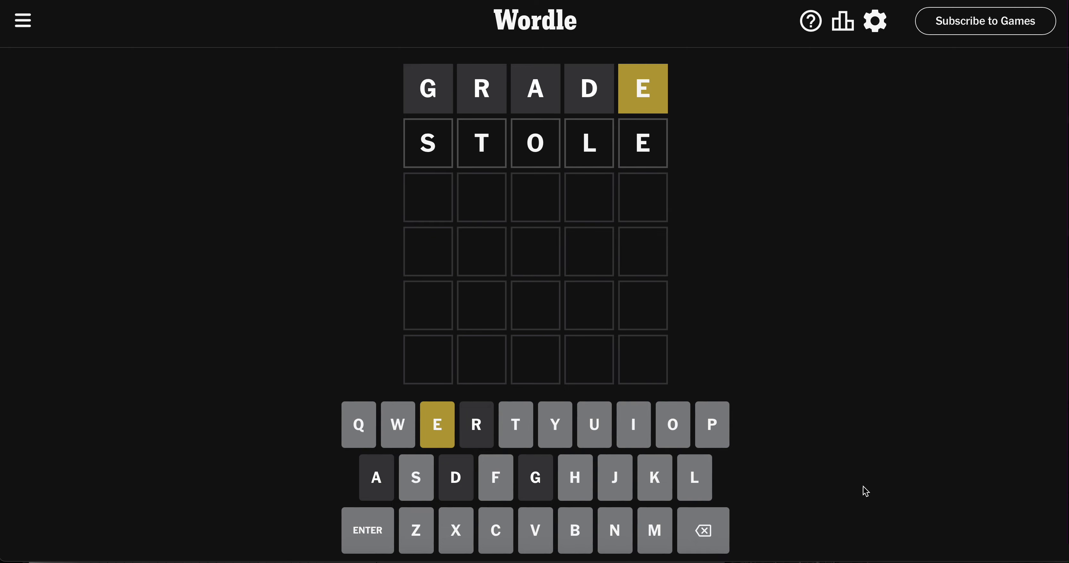
{"action": "key", "text": "Backspace"}
{"action": "type", "text": "SHE"}
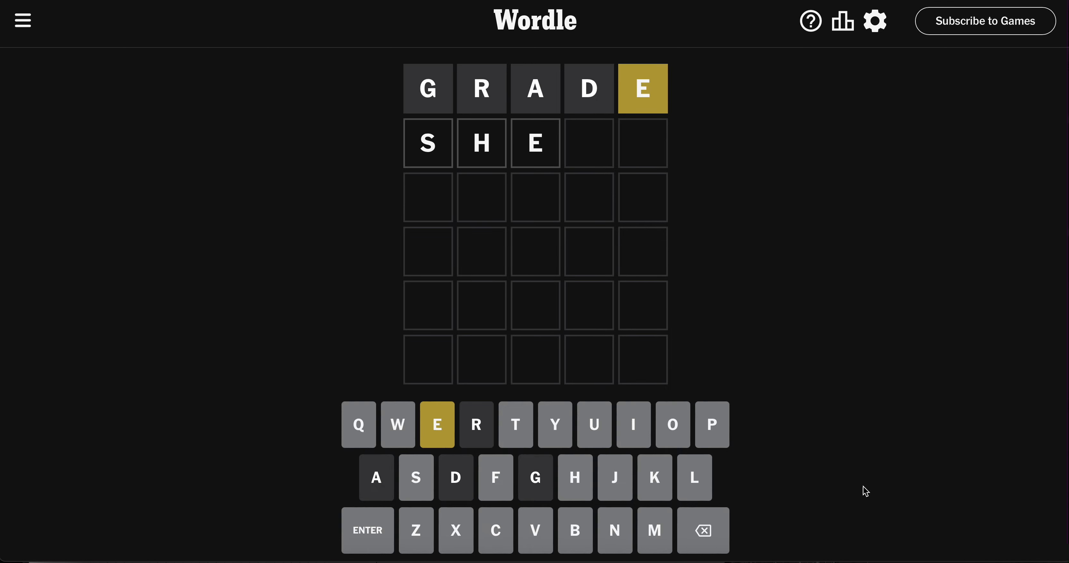
Step: Clear row two and enter the full word FLASH without submitting it
{"action": "left_click", "coordinate": [703, 530]}
{"action": "type", "text": "E"}
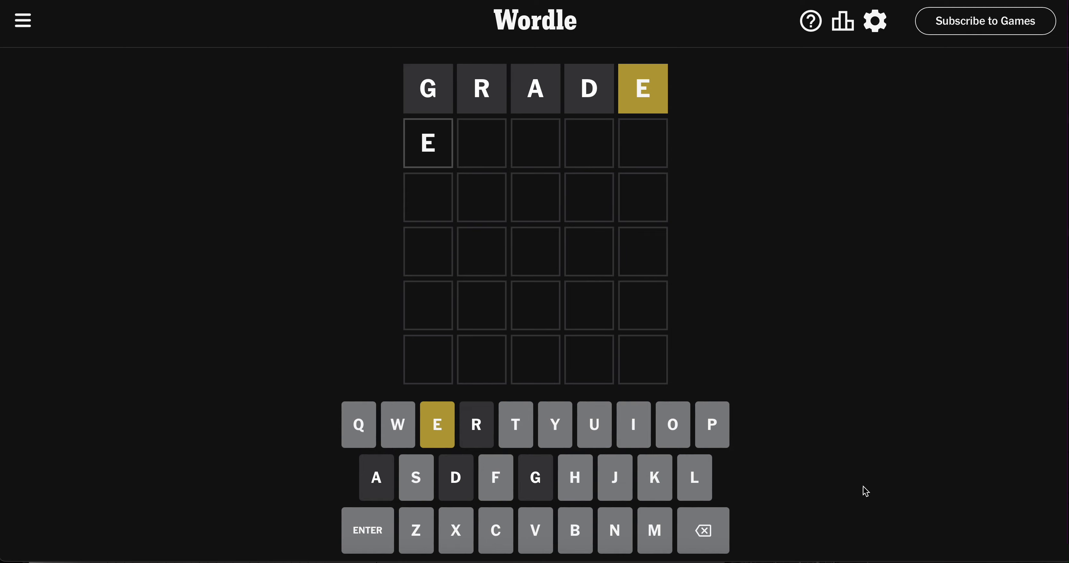
{"action": "type", "text": "L"}
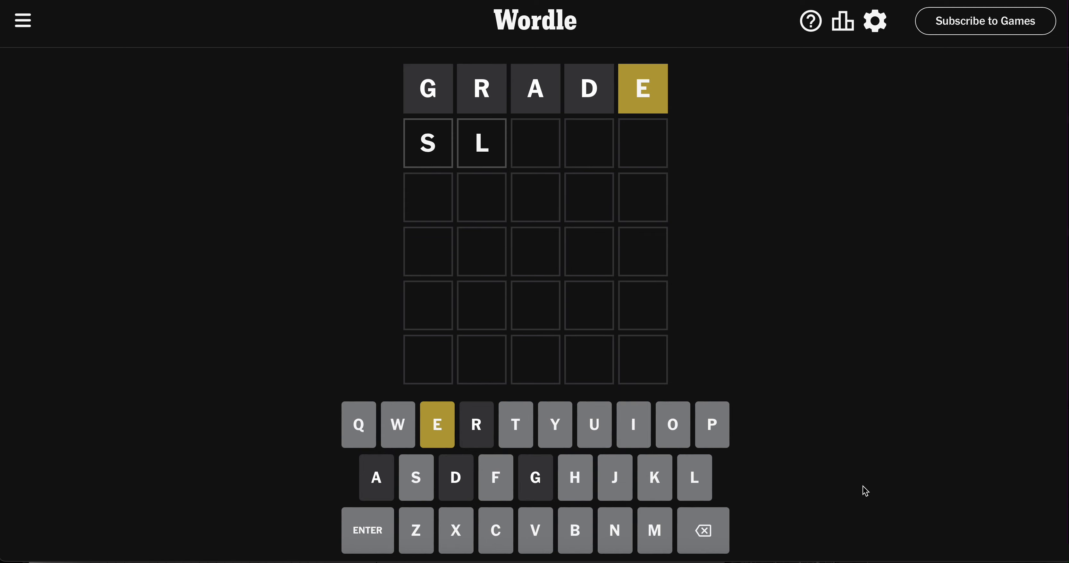
{"action": "left_click", "coordinate": [436, 424]}
{"action": "type", "text": "FLASH"}
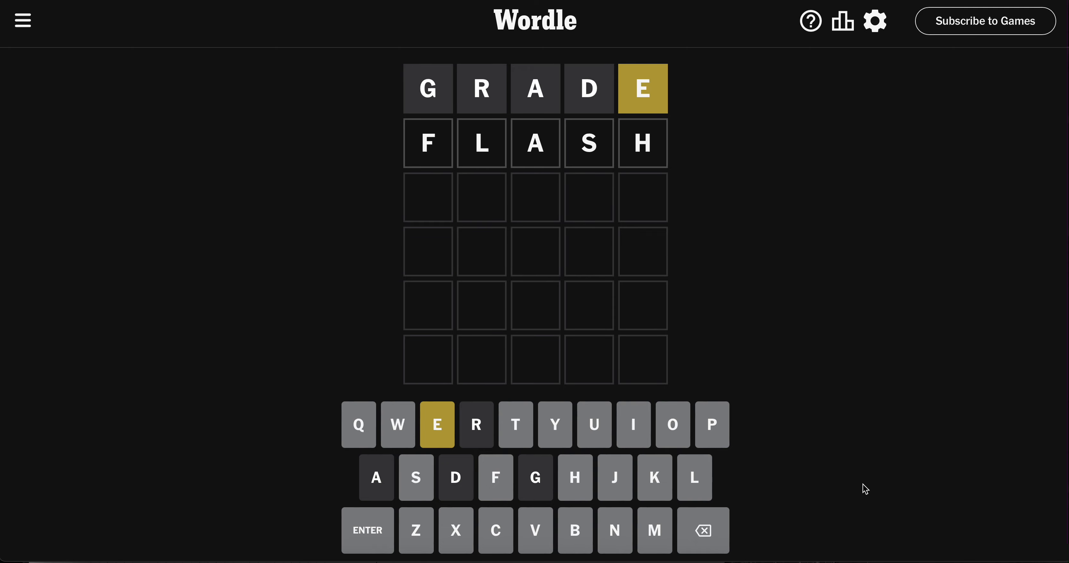
Step: Submit FLESH as guess two (yellow L and E) and enter XXXEL in row three
{"action": "left_click", "coordinate": [436, 424]}
{"action": "type", "text": "XXXEL"}
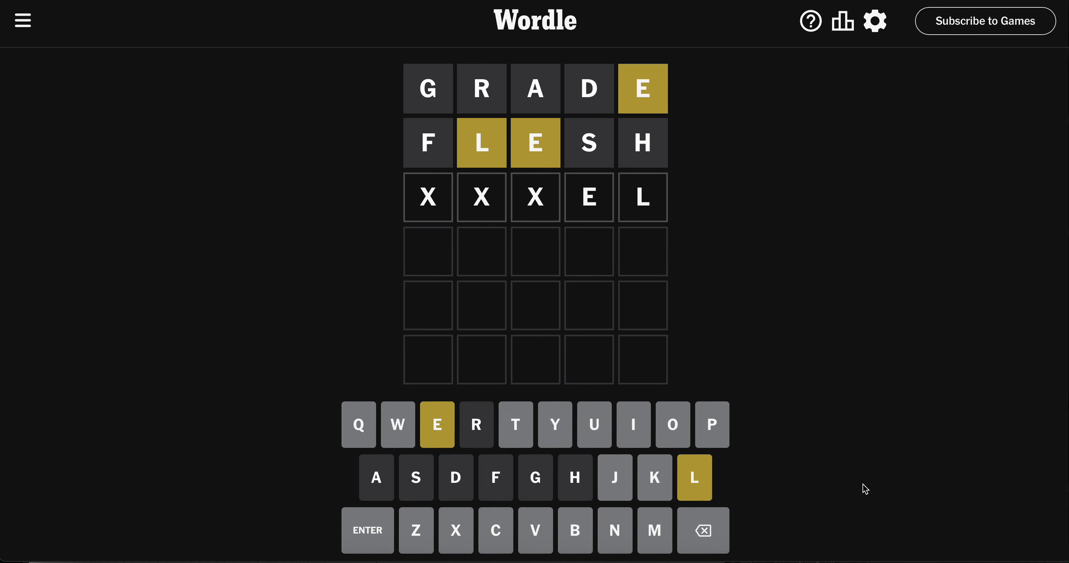
Step: Clear row three, try BILES, then replace it with the partial entry ELEC
{"action": "left_click", "coordinate": [703, 530]}
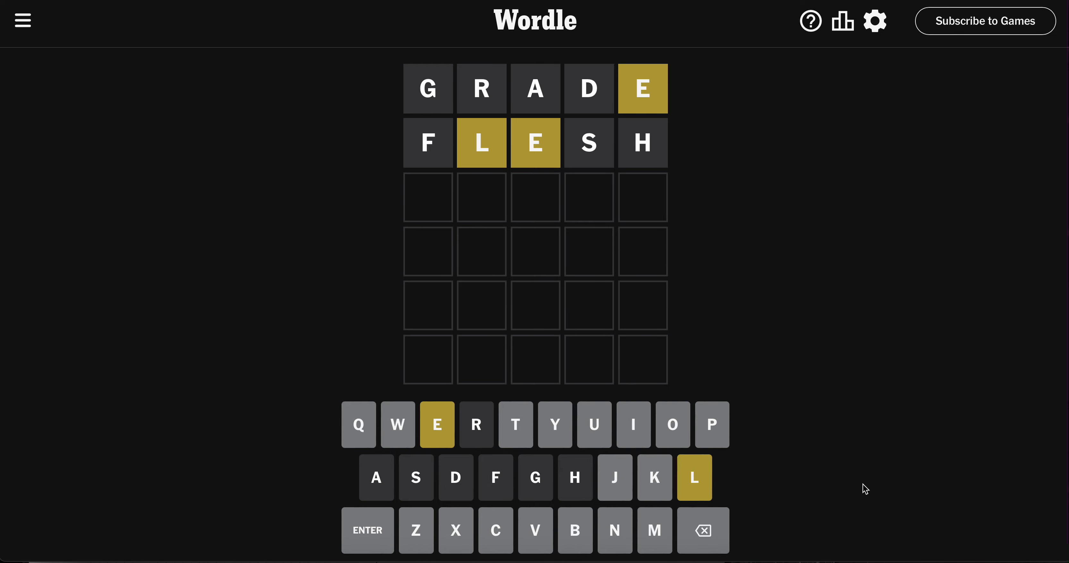
{"action": "left_click", "coordinate": [496, 530]}
{"action": "type", "text": "BILES"}
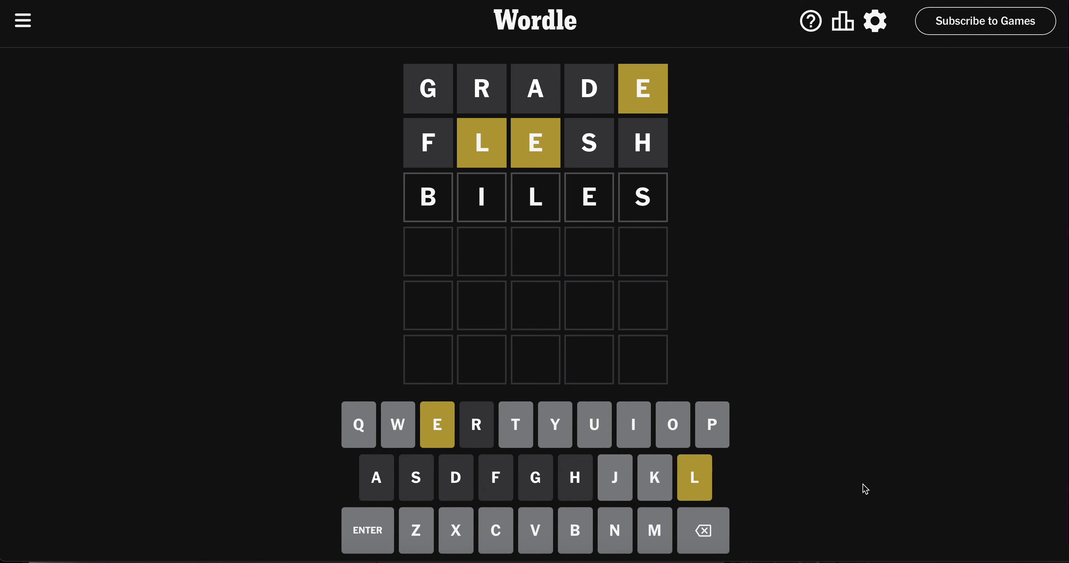
{"action": "left_click", "coordinate": [702, 530]}
{"action": "type", "text": "ELEC"}
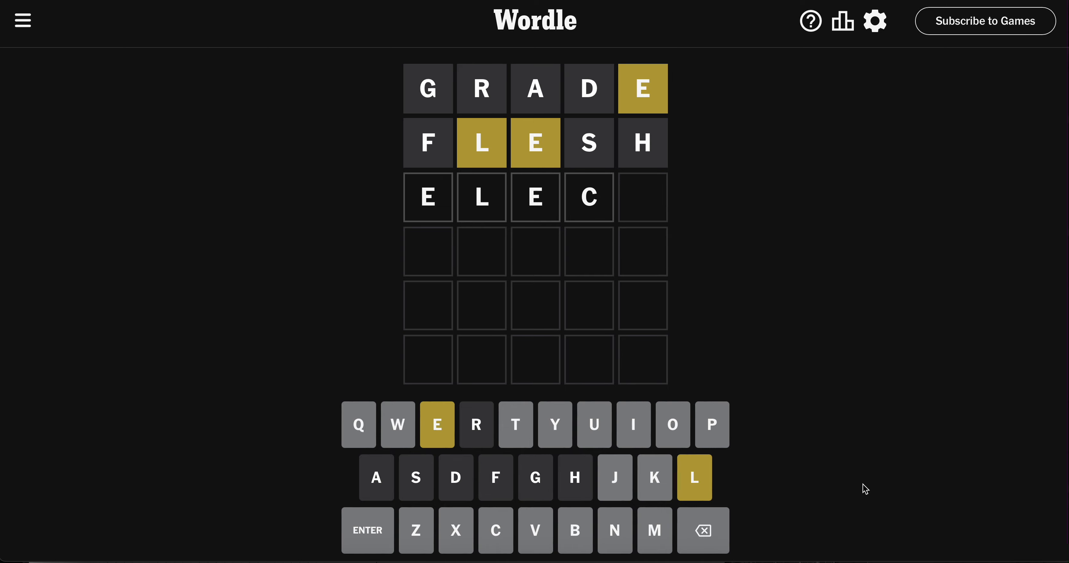
Step: Replace ELEC in row three with the placeholder pattern XXTTY
{"action": "key", "text": "Backspace"}
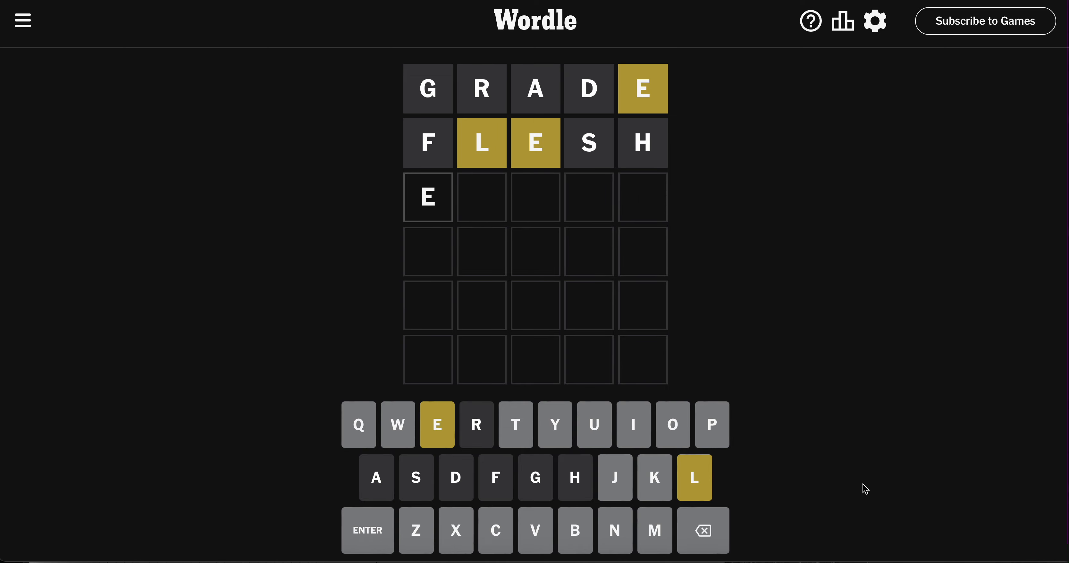
{"action": "left_click", "coordinate": [702, 530]}
{"action": "type", "text": "XXX"}
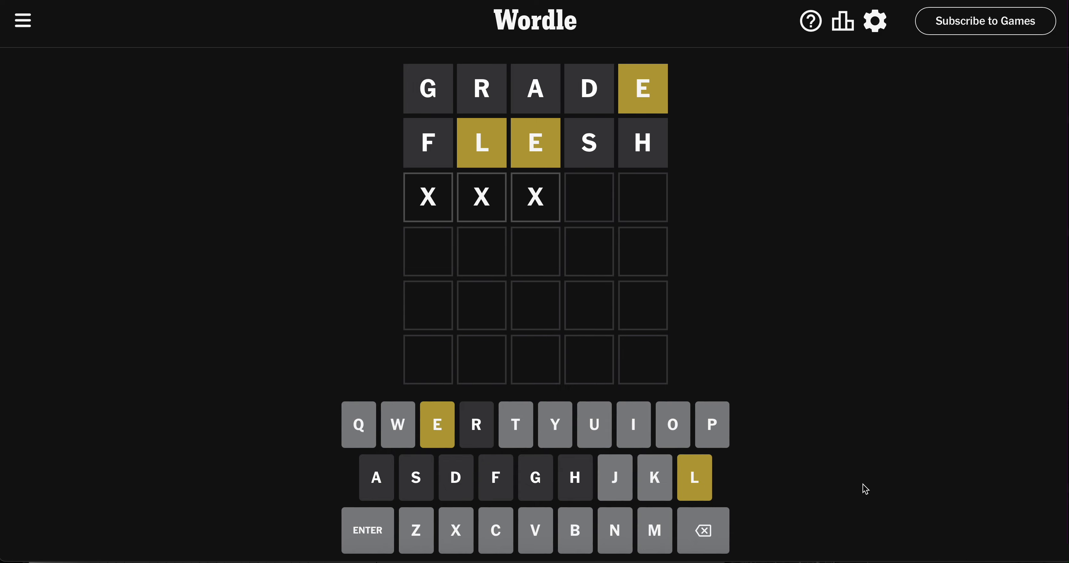
{"action": "type", "text": "Y"}
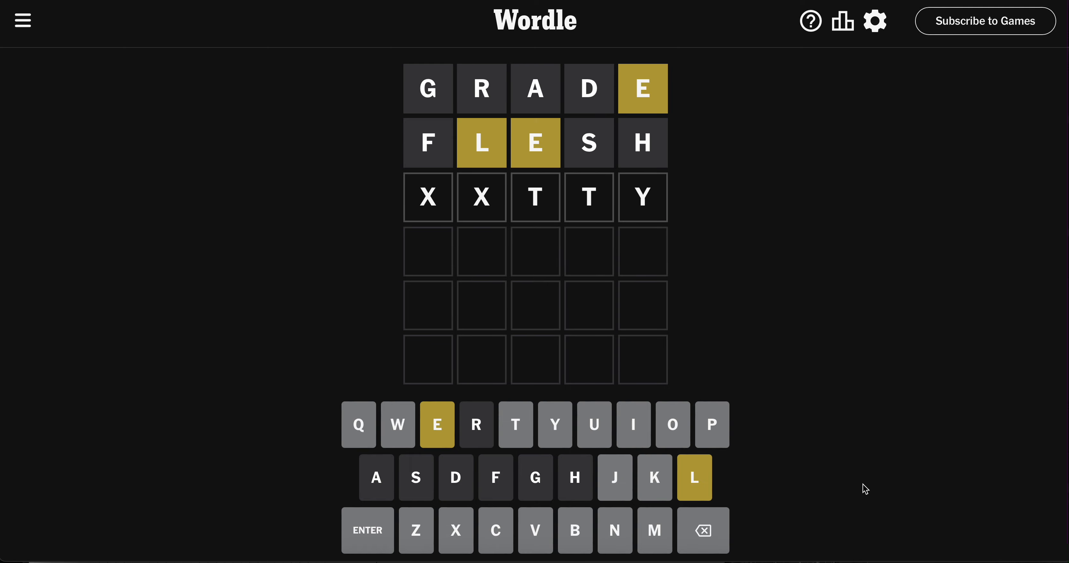
{"action": "left_click", "coordinate": [703, 530]}
{"action": "type", "text": "E"}
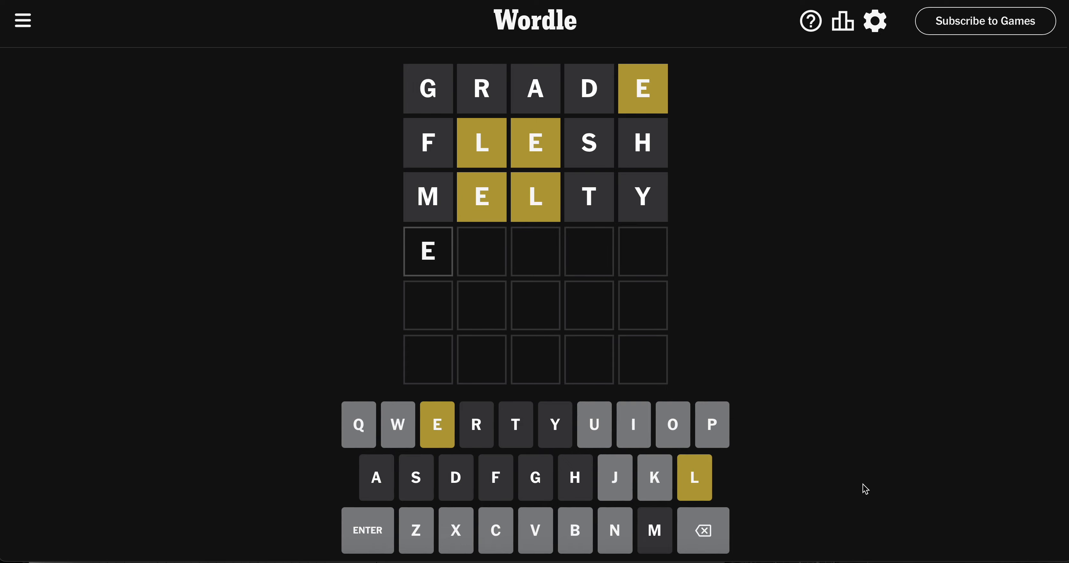
Step: Test patterns XXXEX, XXXL and OBE in row five after LIVEN, deleting each
{"action": "type", "text": "XXXEX"}
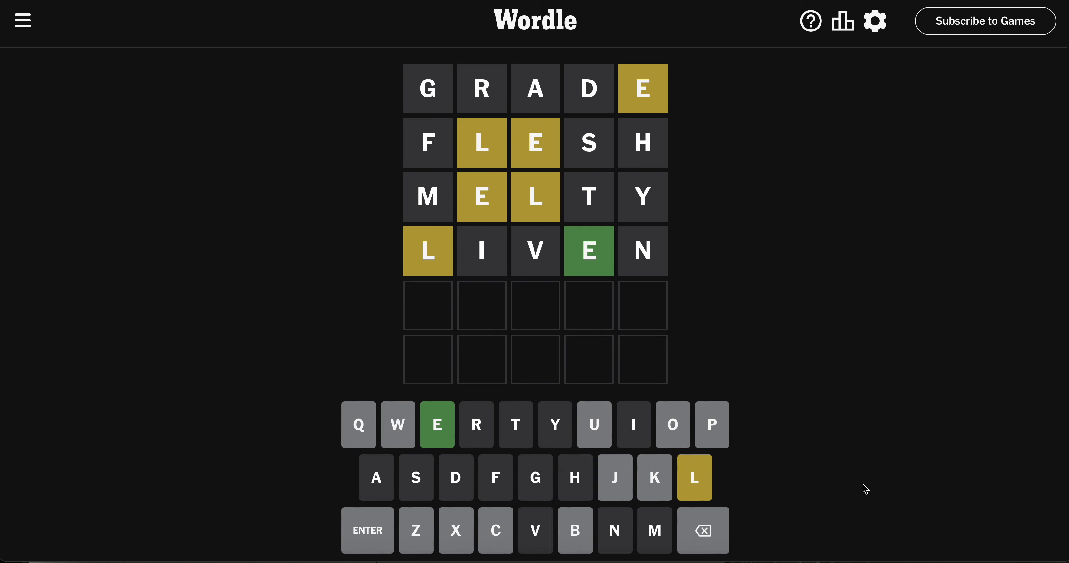
{"action": "type", "text": "XXX"}
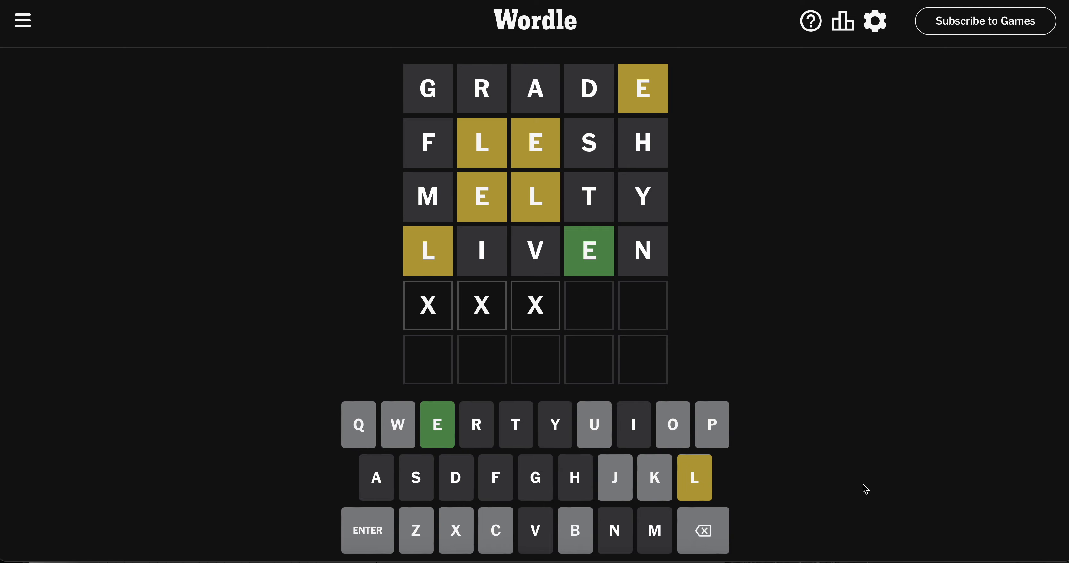
{"action": "type", "text": "L"}
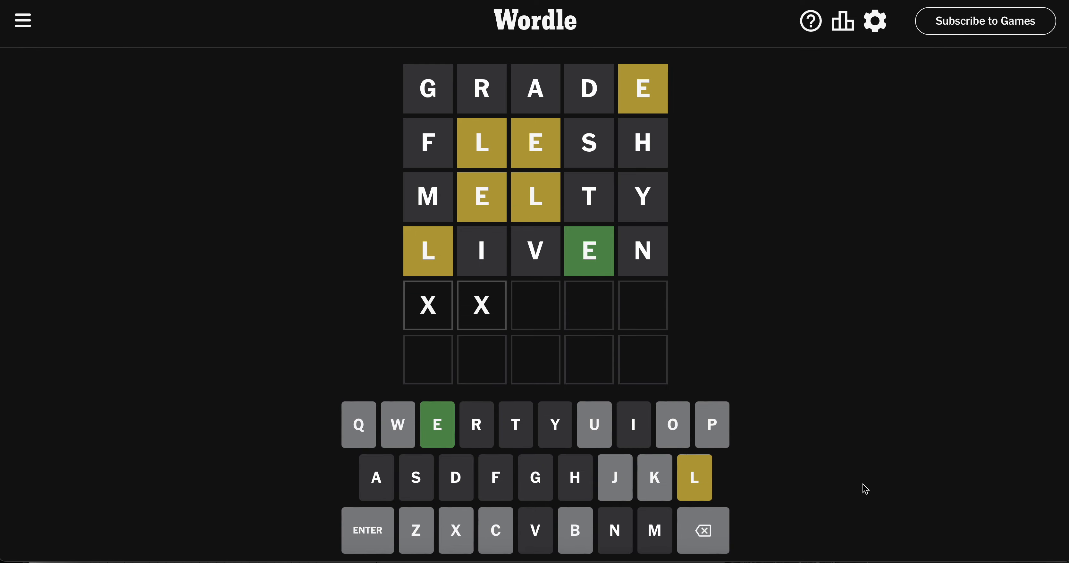
{"action": "type", "text": "OBE"}
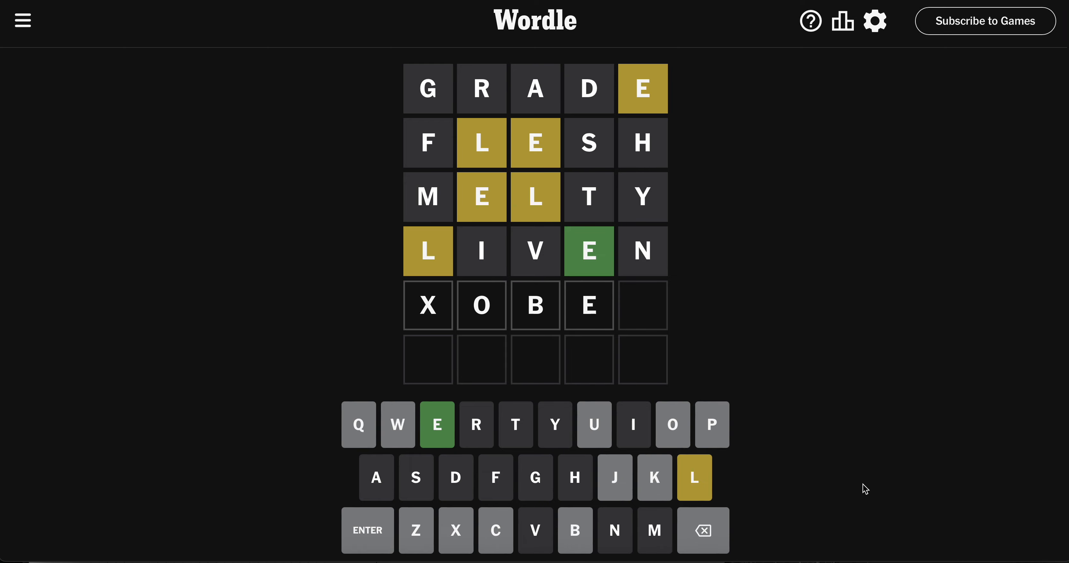
{"action": "left_click", "coordinate": [694, 477]}
{"action": "type", "text": "C"}
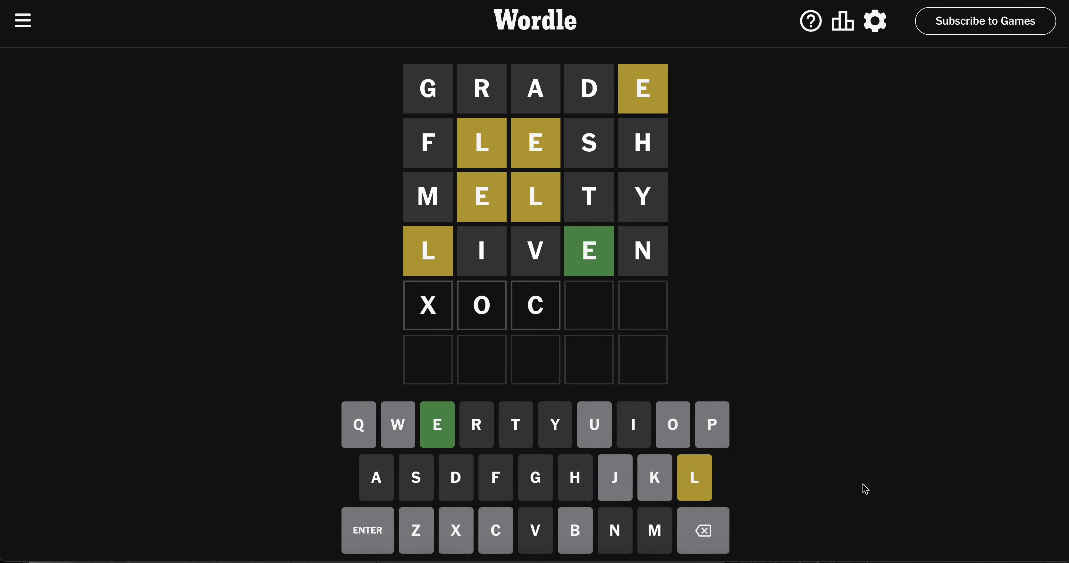
Step: Try HOVEL and XXPEL-style patterns, leaving XXWEL in row five unsubmitted
{"action": "type", "text": "L"}
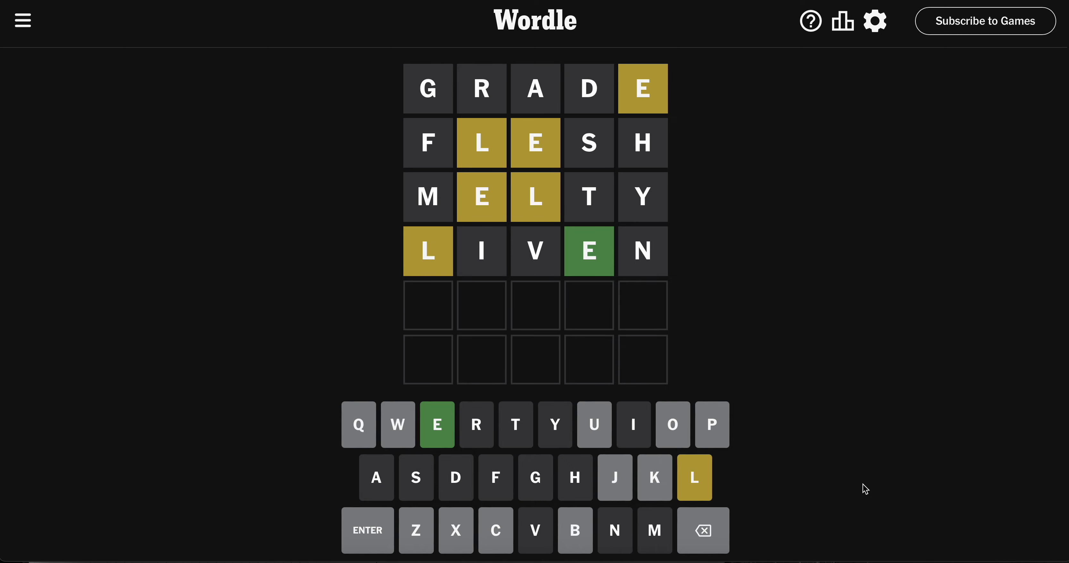
{"action": "type", "text": "HOVEL"}
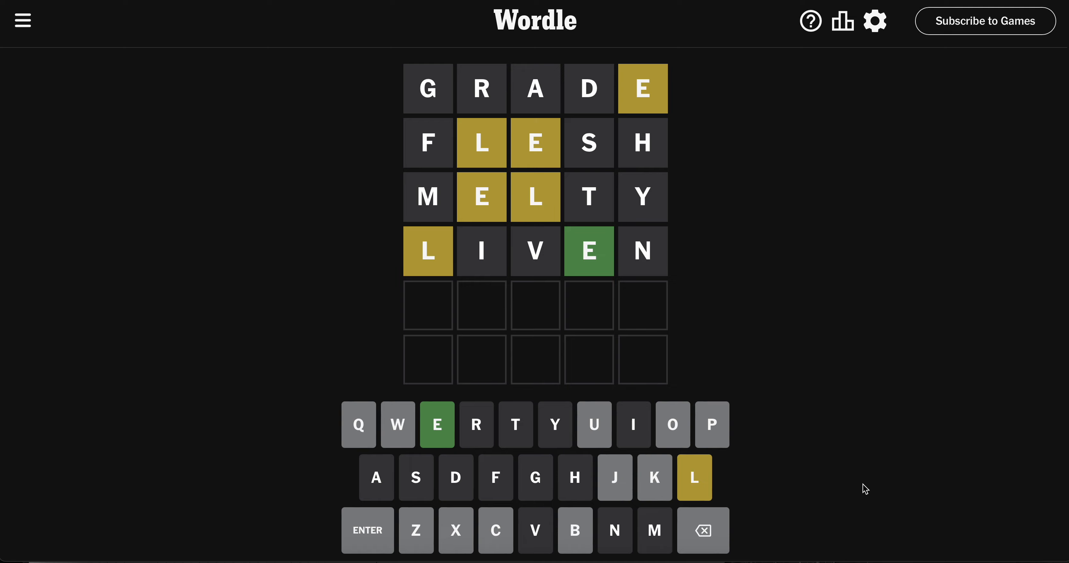
{"action": "type", "text": "XXPEL"}
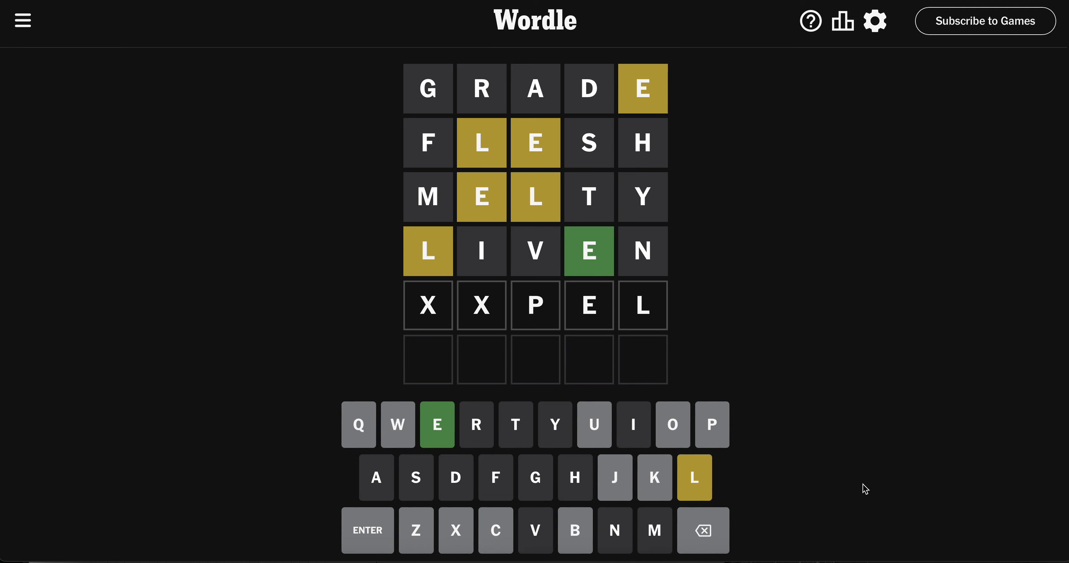
{"action": "left_click", "coordinate": [702, 530]}
{"action": "type", "text": "W"}
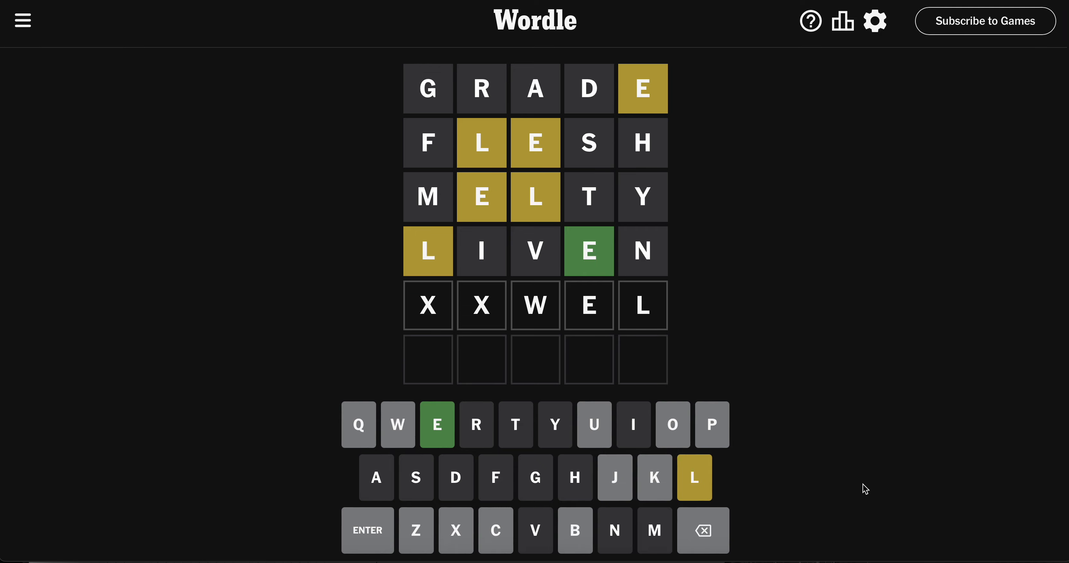
{"action": "mouse_move", "coordinate": [894, 158]}
{"action": "type", "text": "BO "}
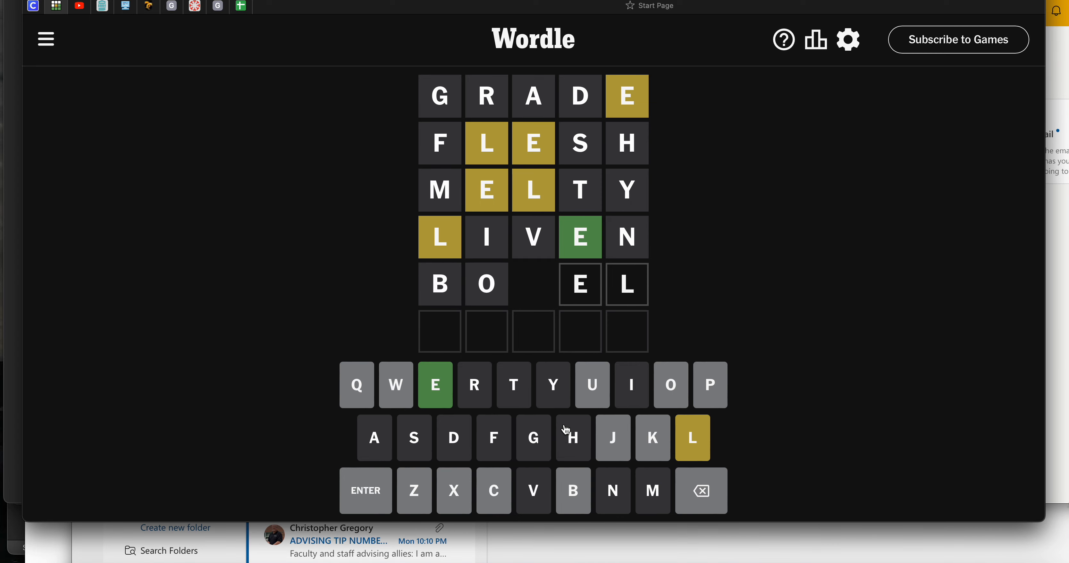
Step: Submit BOWEL as the fifth guess, turning its E and L green
{"action": "left_click", "coordinate": [366, 490]}
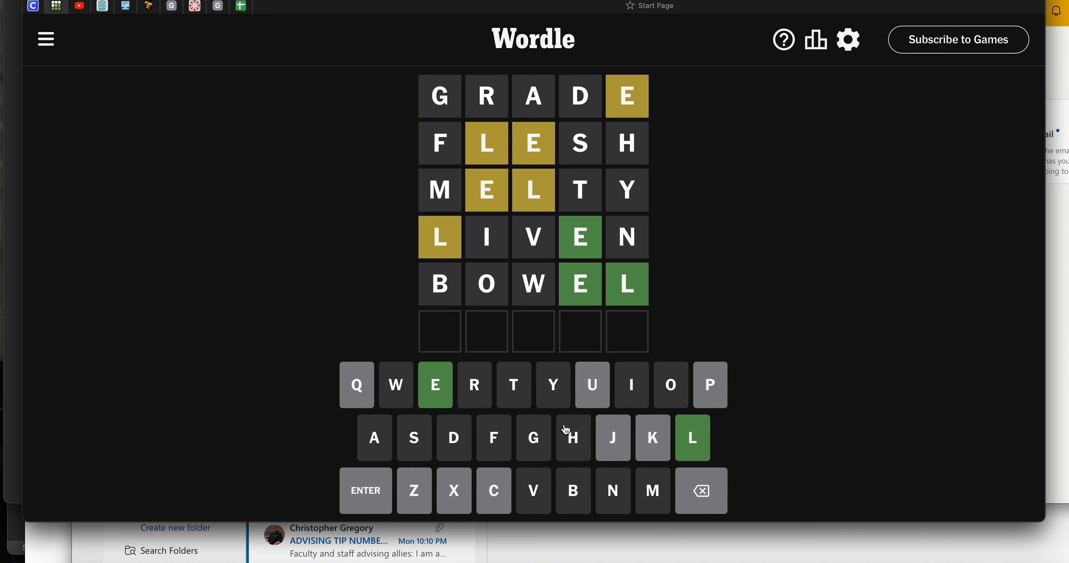
{"action": "mouse_move", "coordinate": [683, 92]}
{"action": "type", "text": "EXCE"}
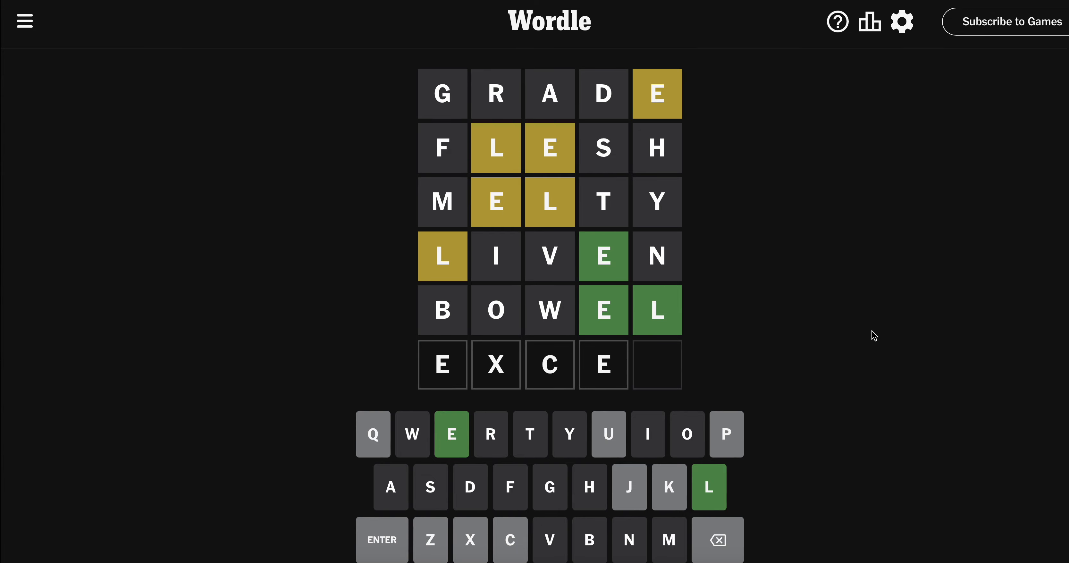
Step: Submit EXCEL as the sixth guess, losing to EXPEL and showing statistics
{"action": "left_click", "coordinate": [709, 487]}
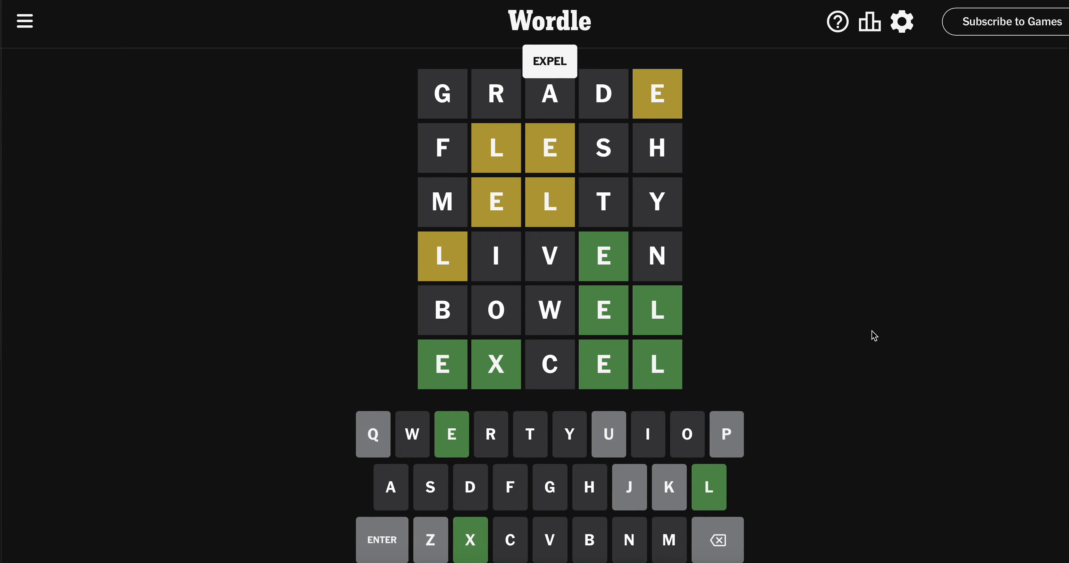
{"action": "left_click", "coordinate": [870, 21]}
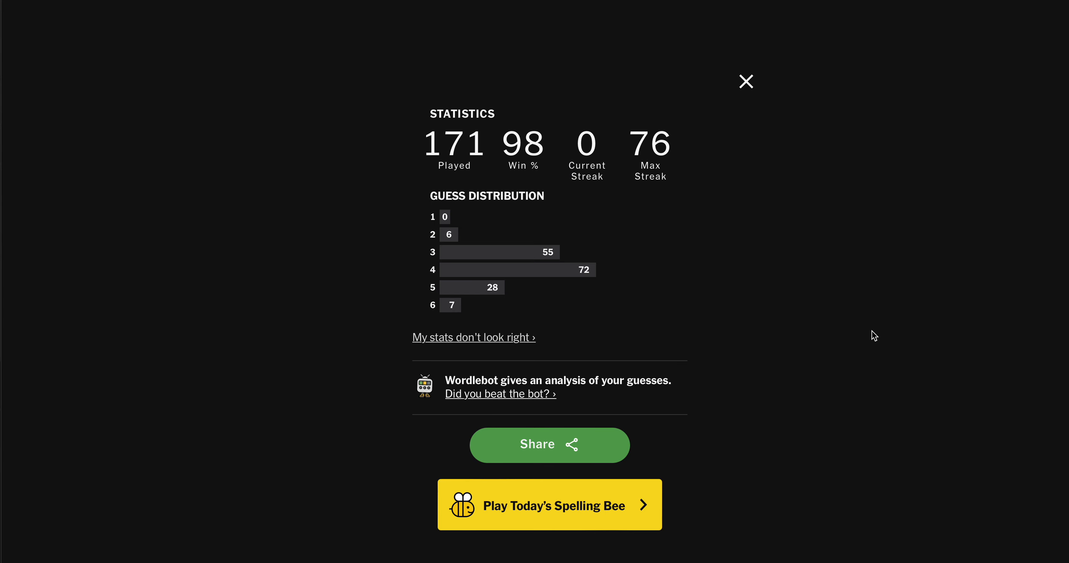
{"action": "mouse_move", "coordinate": [521, 398]}
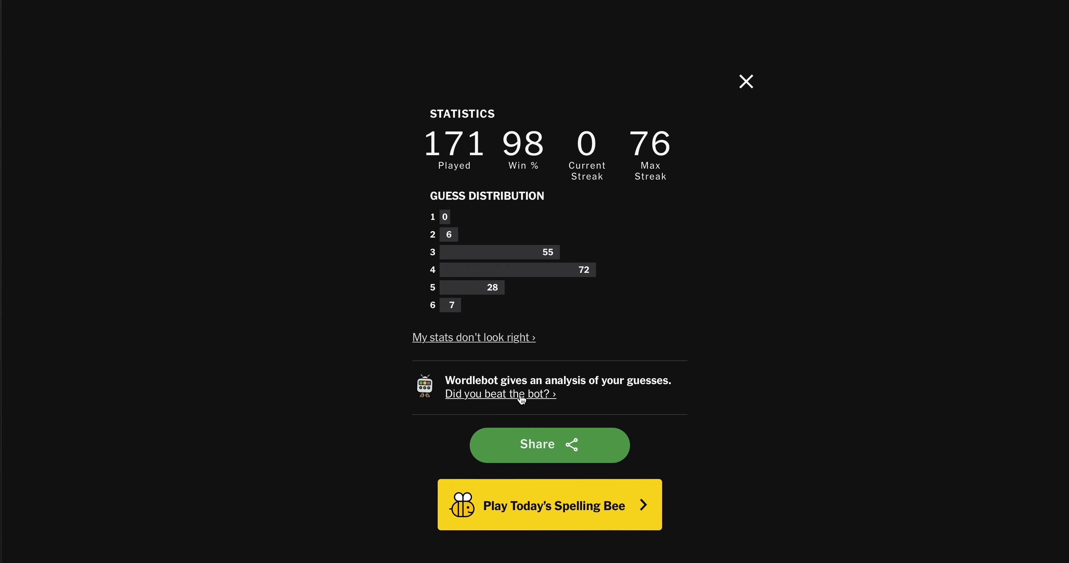
Step: Close the Statistics popup to return to the finished grid with EXPEL revealed
{"action": "left_click", "coordinate": [745, 81]}
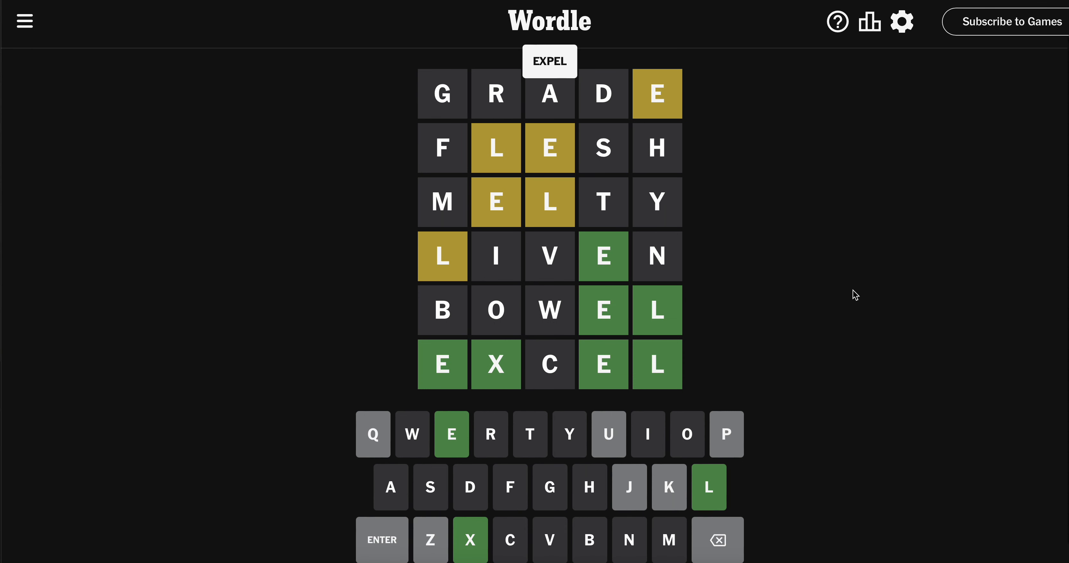